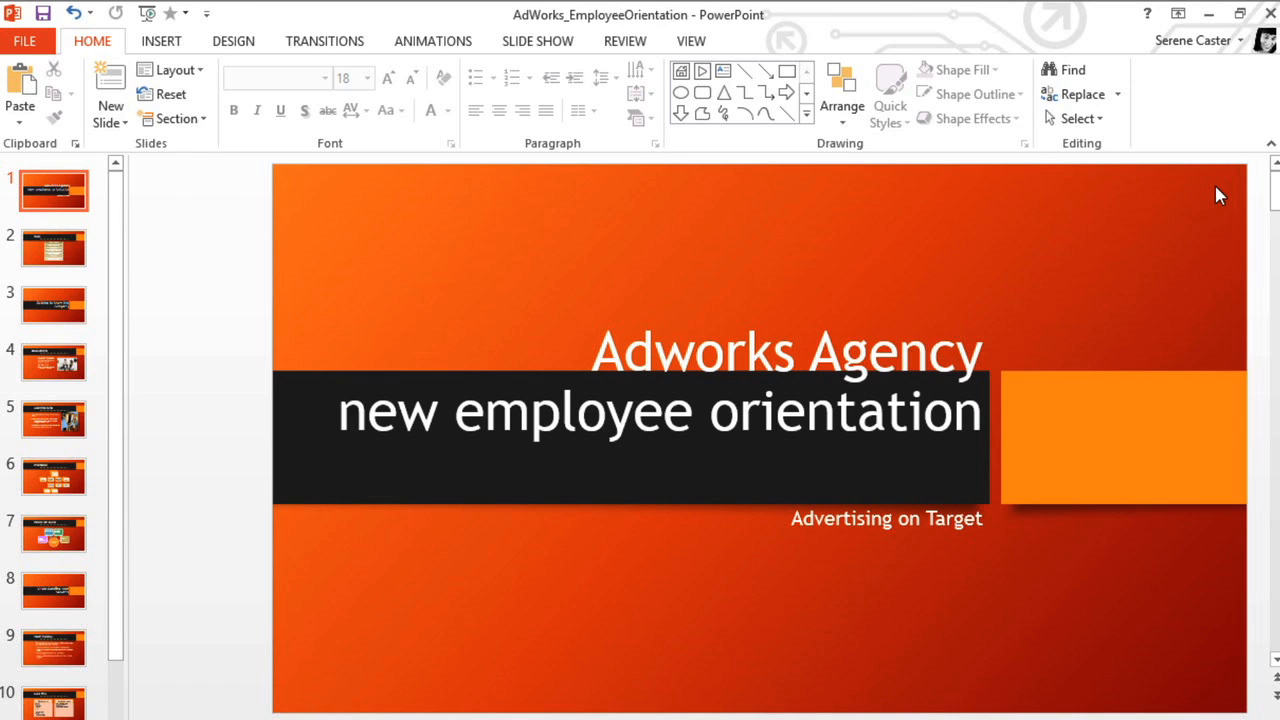
mouse_move(592, 114)
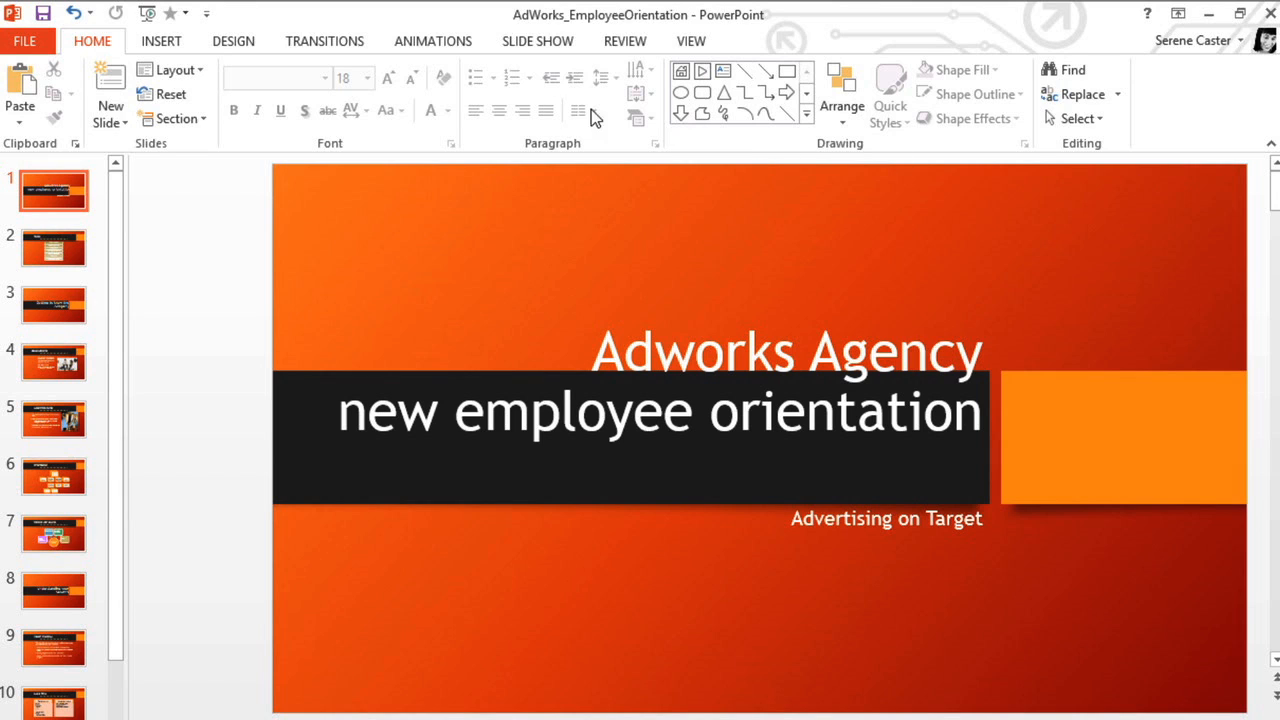
Step: Show the Insert ribbon commands while the title slide is selected
left_click(160, 40)
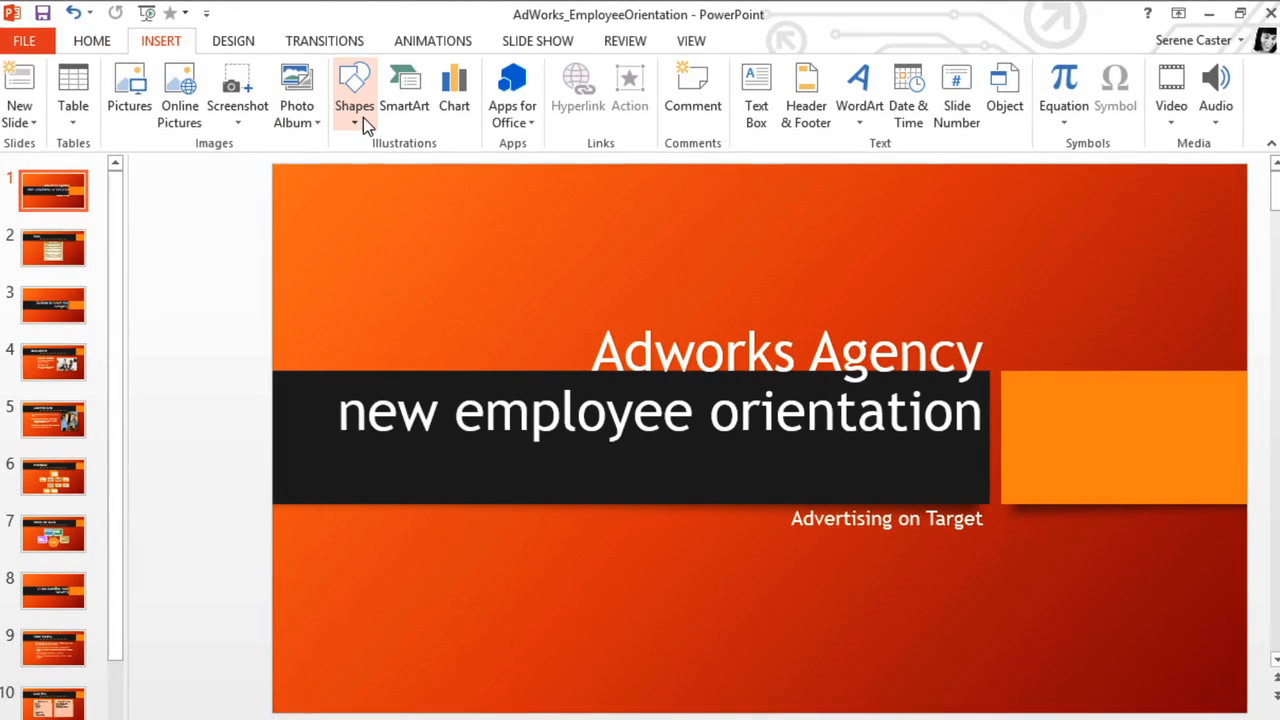
Step: Choose the Action Button: Forward/Next shape from the Shapes gallery for the title slide
left_click(354, 90)
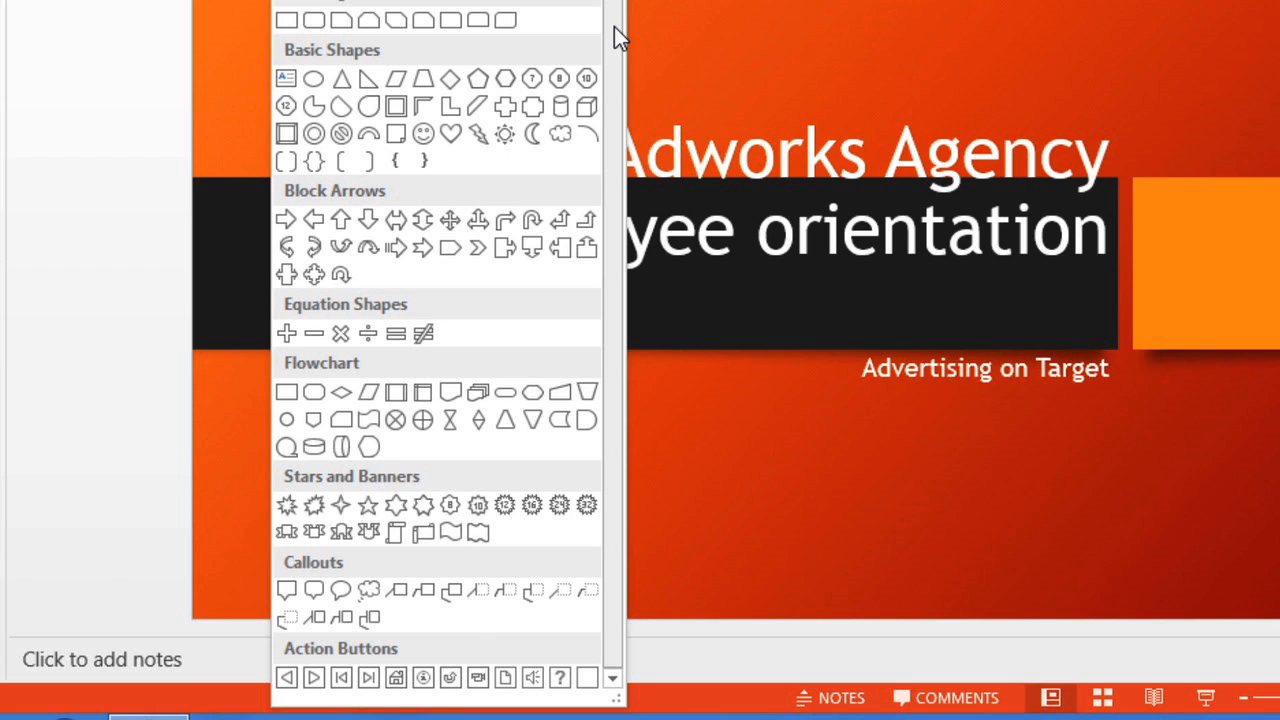
mouse_move(590, 198)
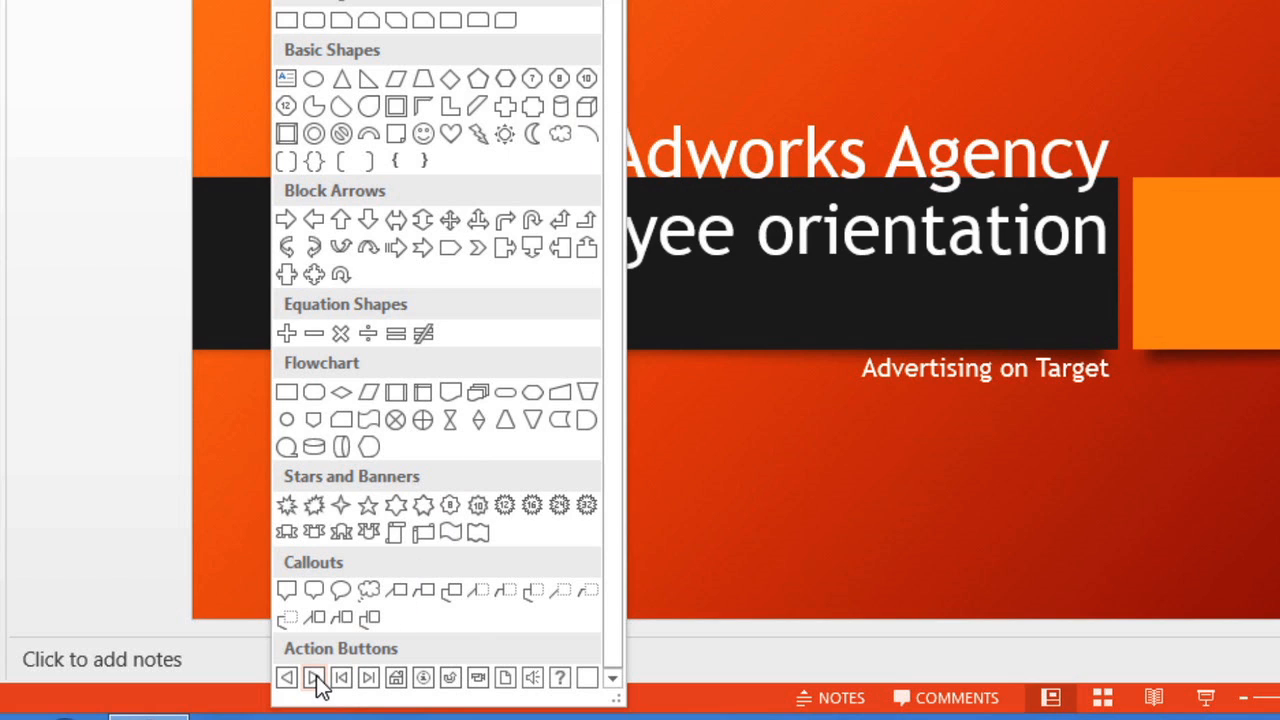
left_click(312, 676)
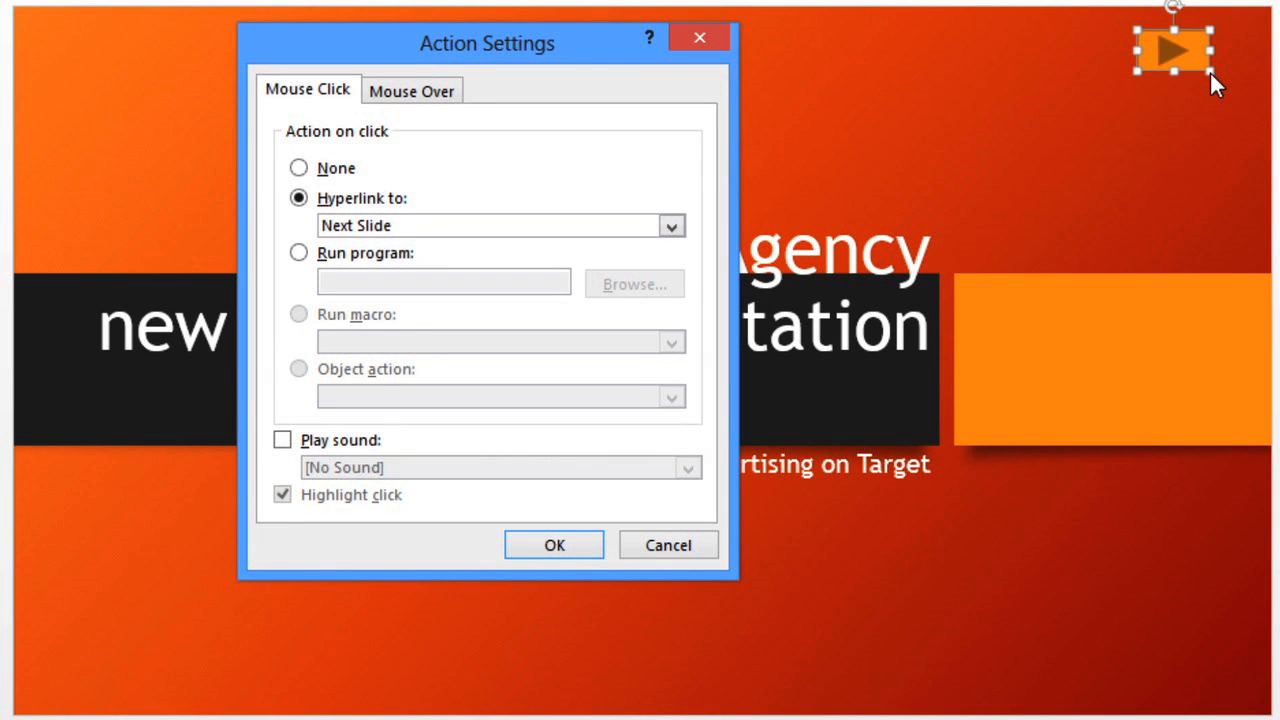
Step: Accept the Hyperlink to Next Slide action for the new button and return to the Insert commands
left_click(298, 198)
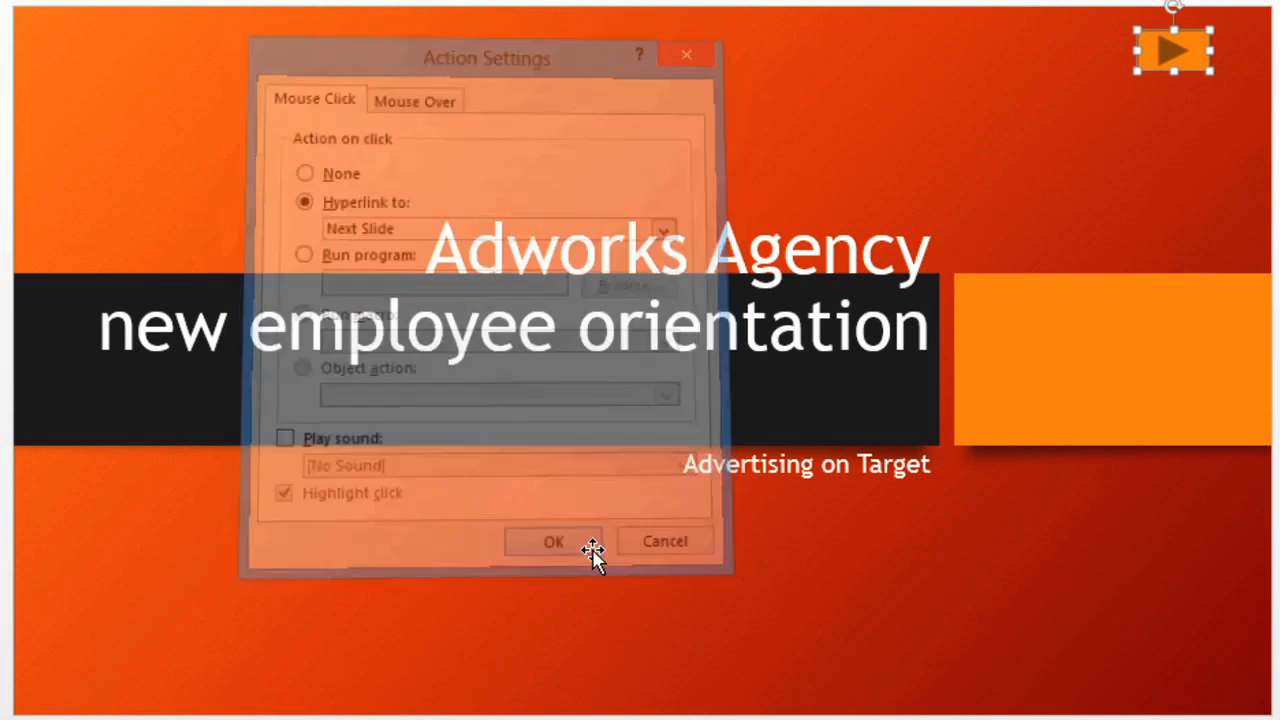
left_click(552, 540)
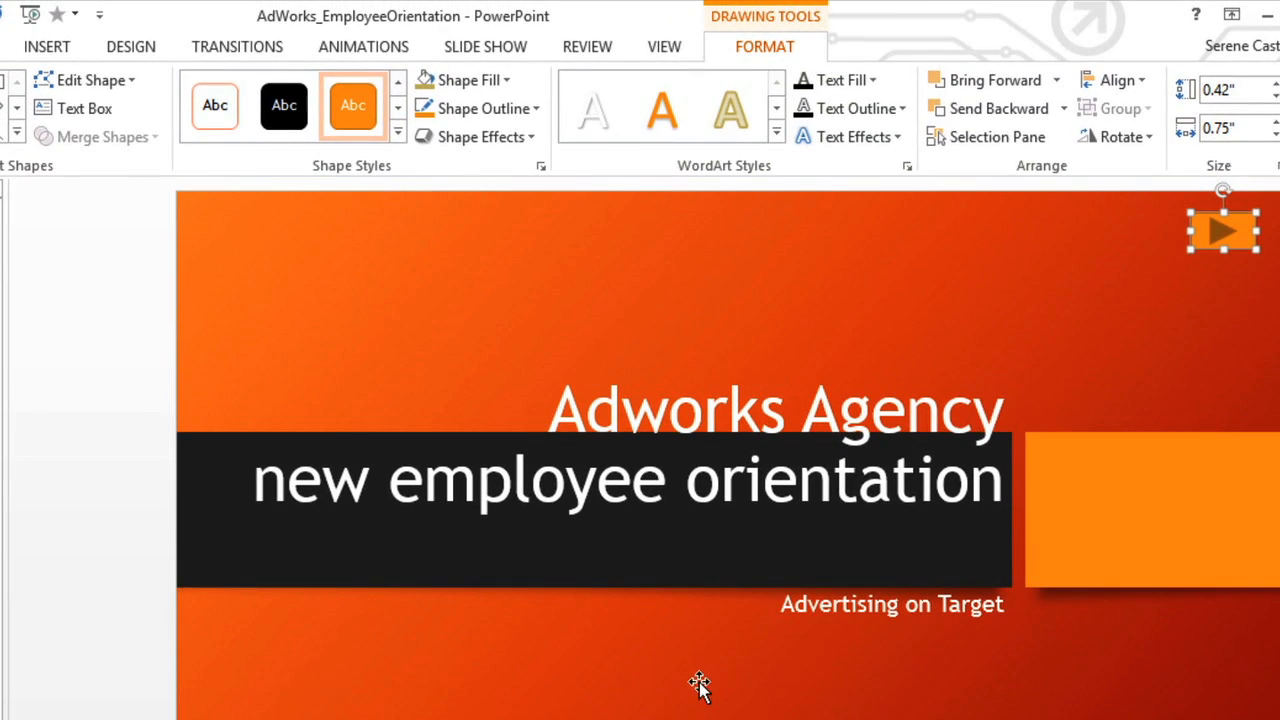
left_click(46, 46)
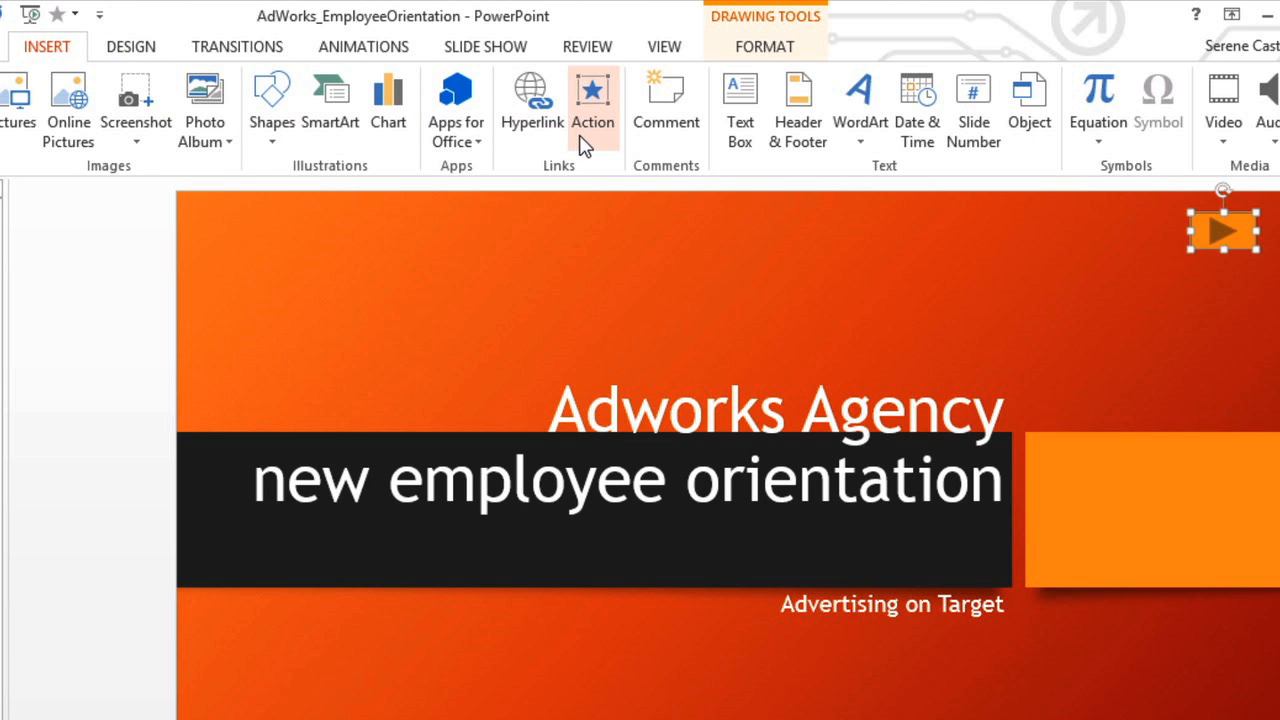
Step: In Action Settings, set Mouse Over to play the Drum Roll sound and confirm
left_click(592, 100)
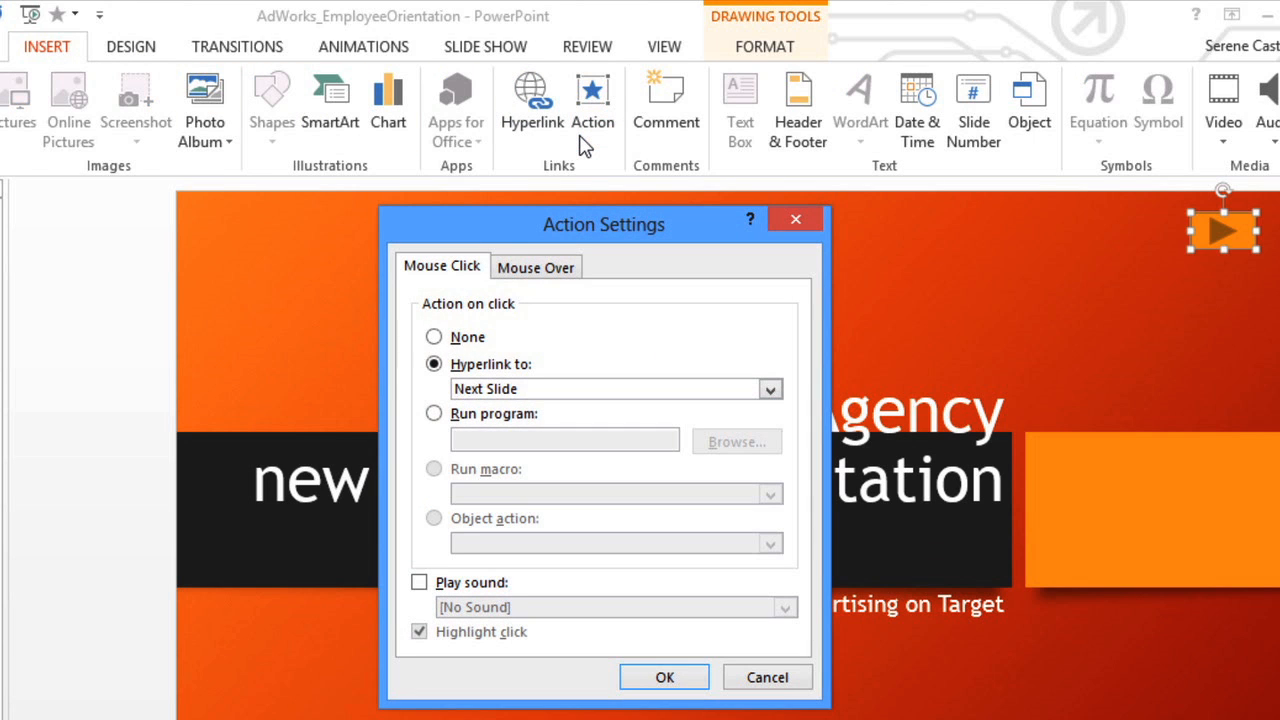
mouse_move(536, 268)
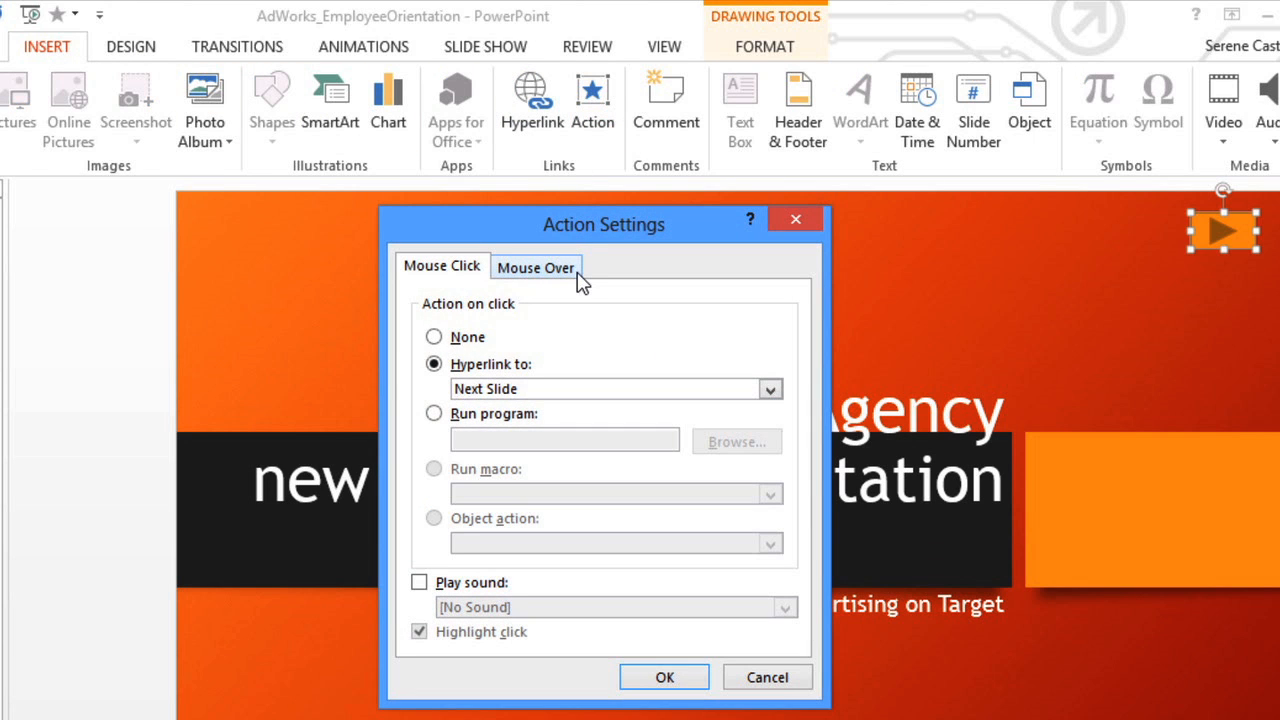
left_click(536, 266)
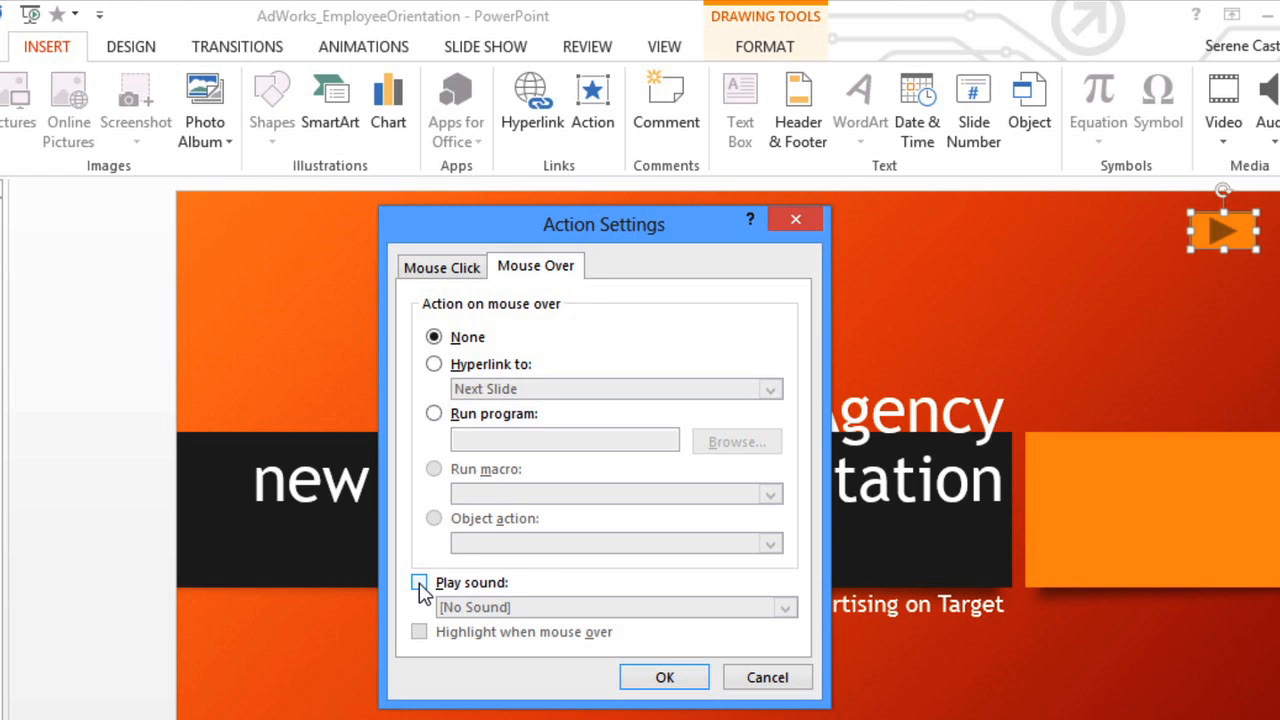
left_click(420, 582)
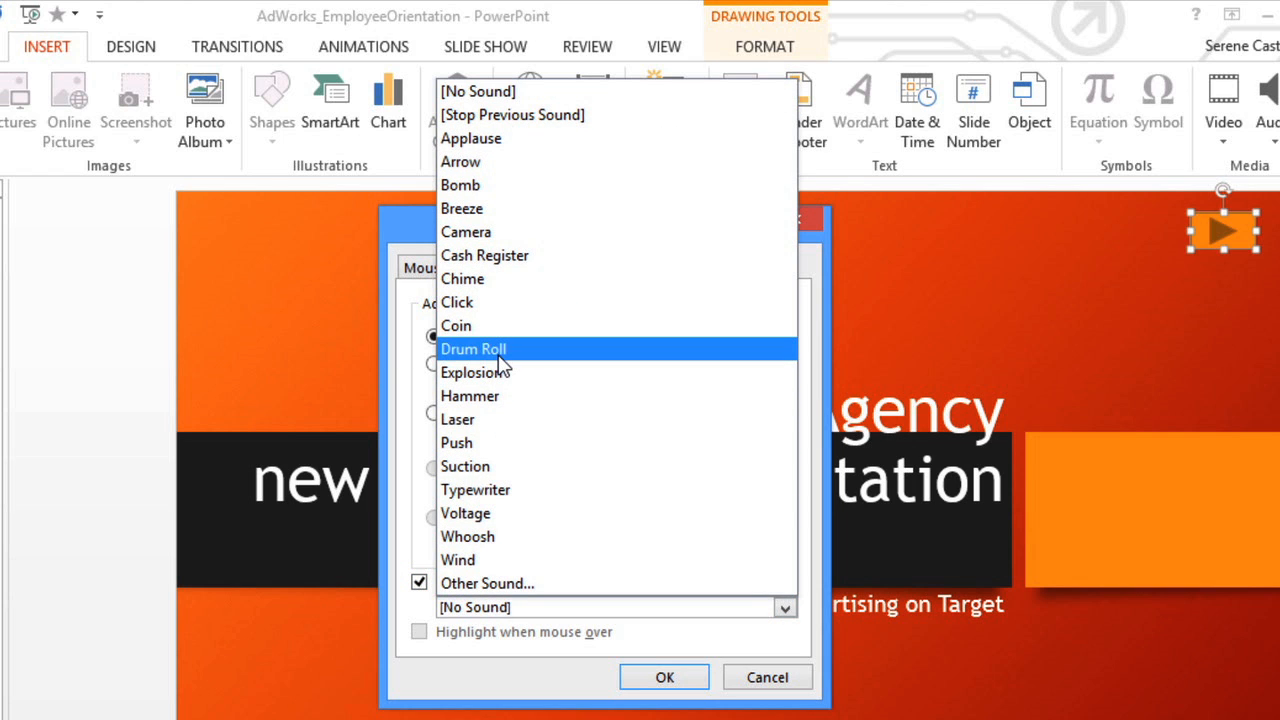
left_click(472, 348)
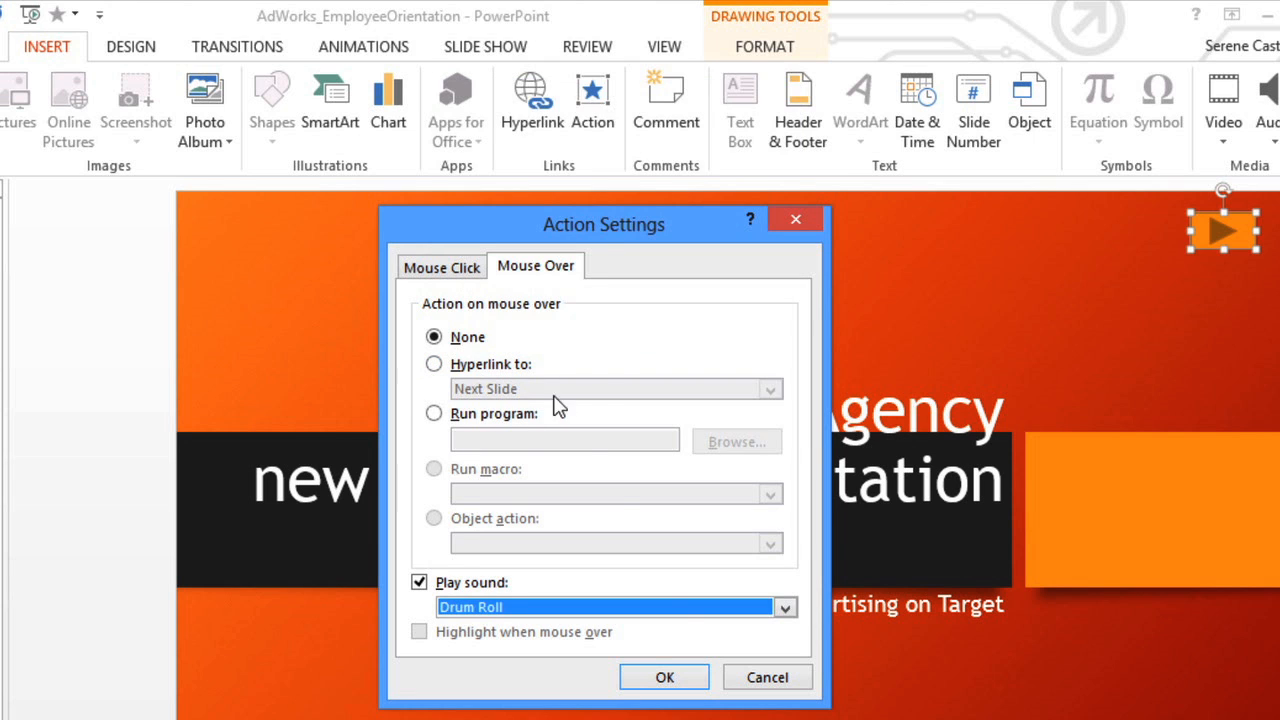
left_click(664, 676)
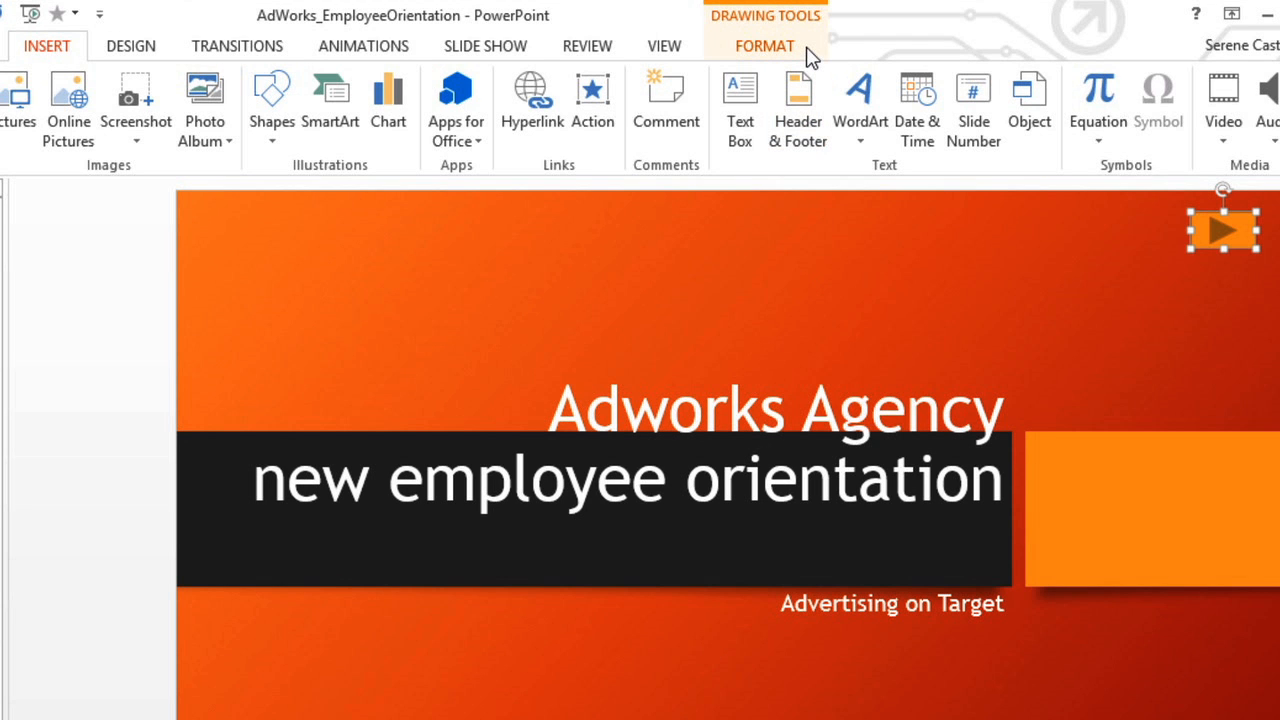
Step: Apply a different shape style to the forward button, then select the Topics slide thumbnail
left_click(764, 44)
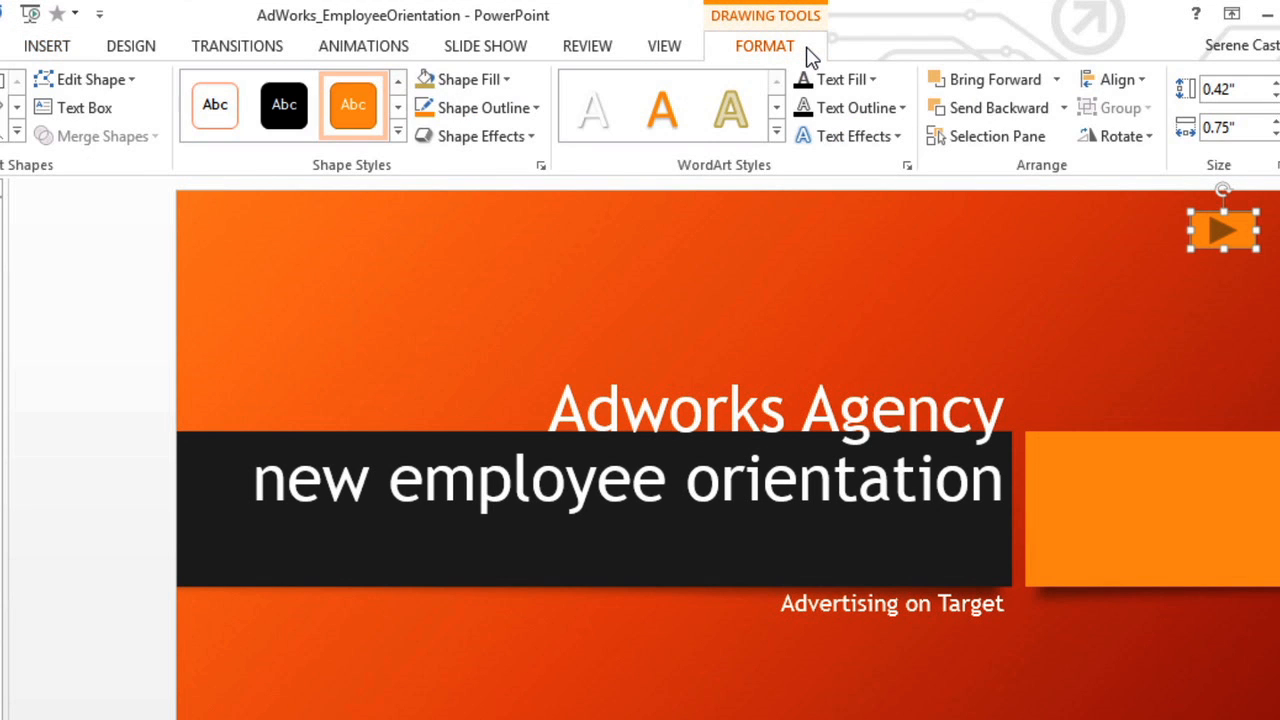
mouse_move(414, 140)
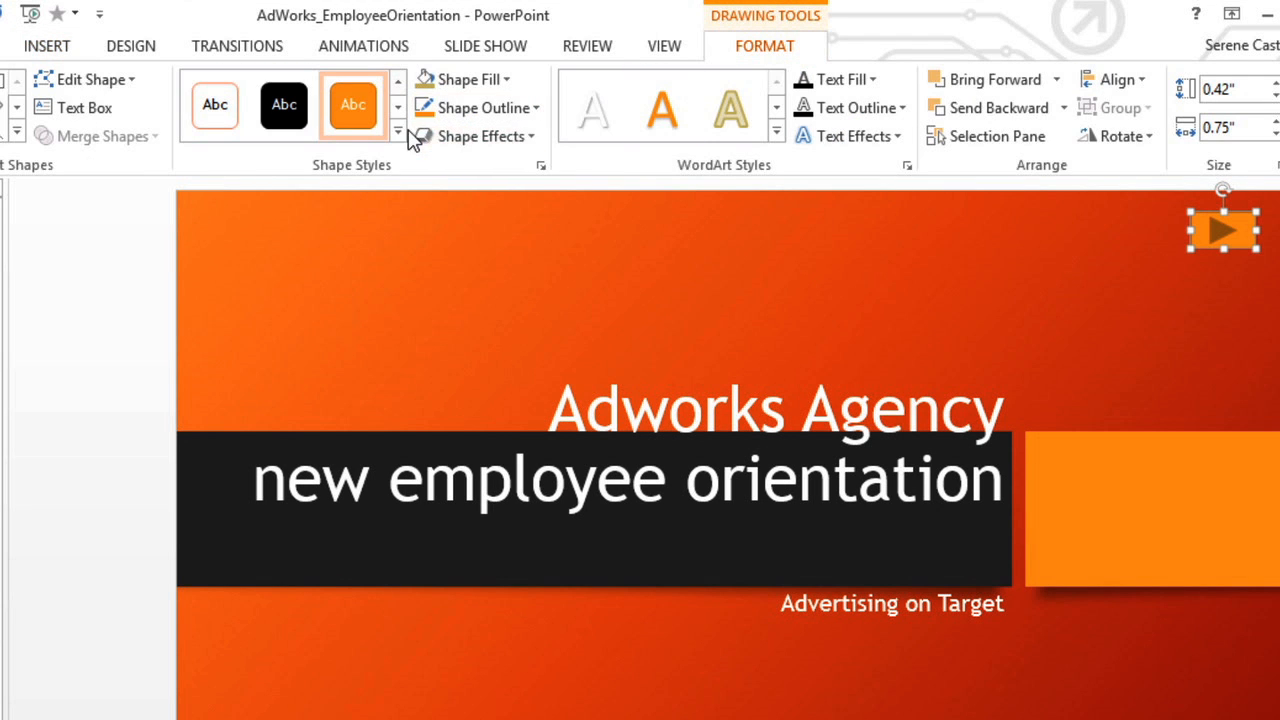
left_click(398, 132)
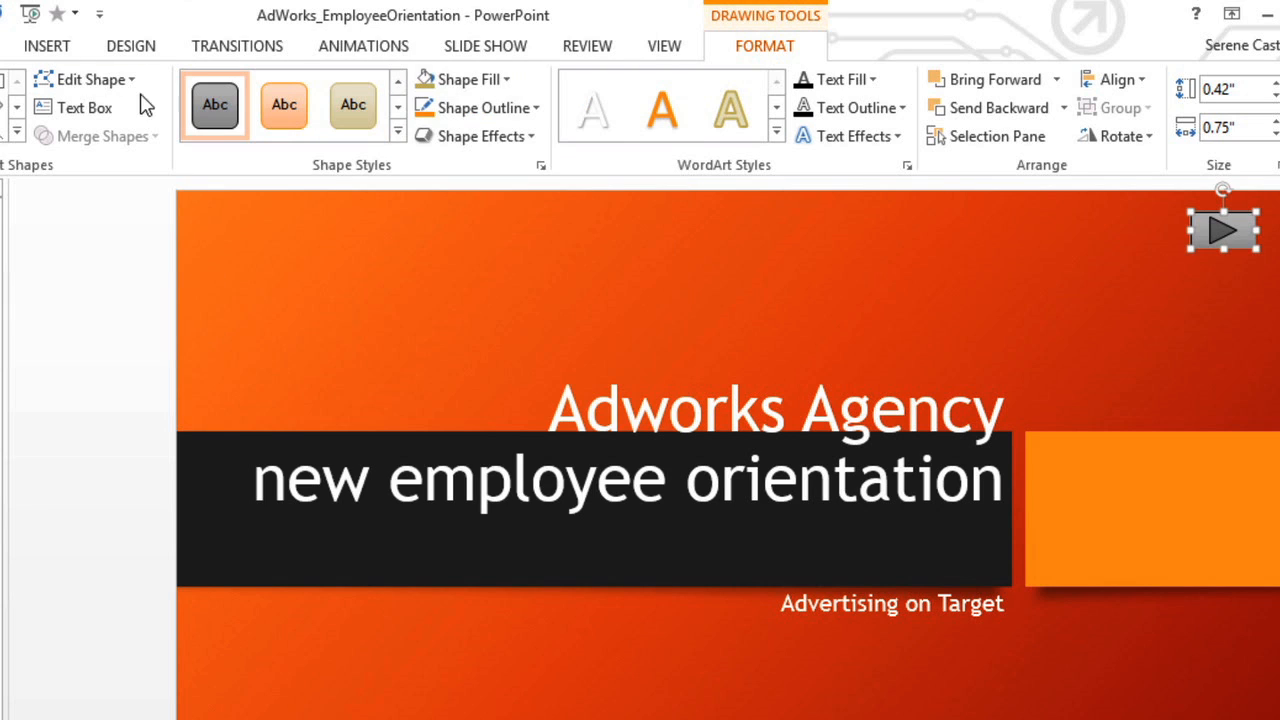
left_click(88, 80)
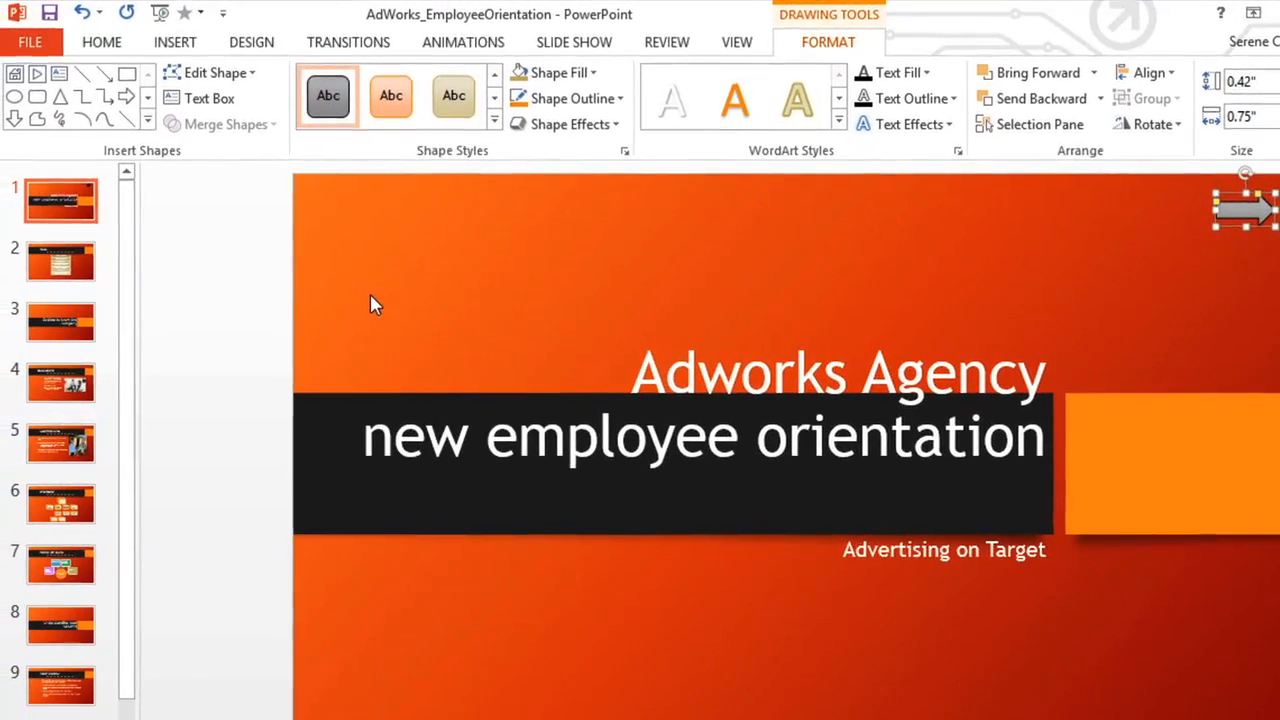
left_click(64, 260)
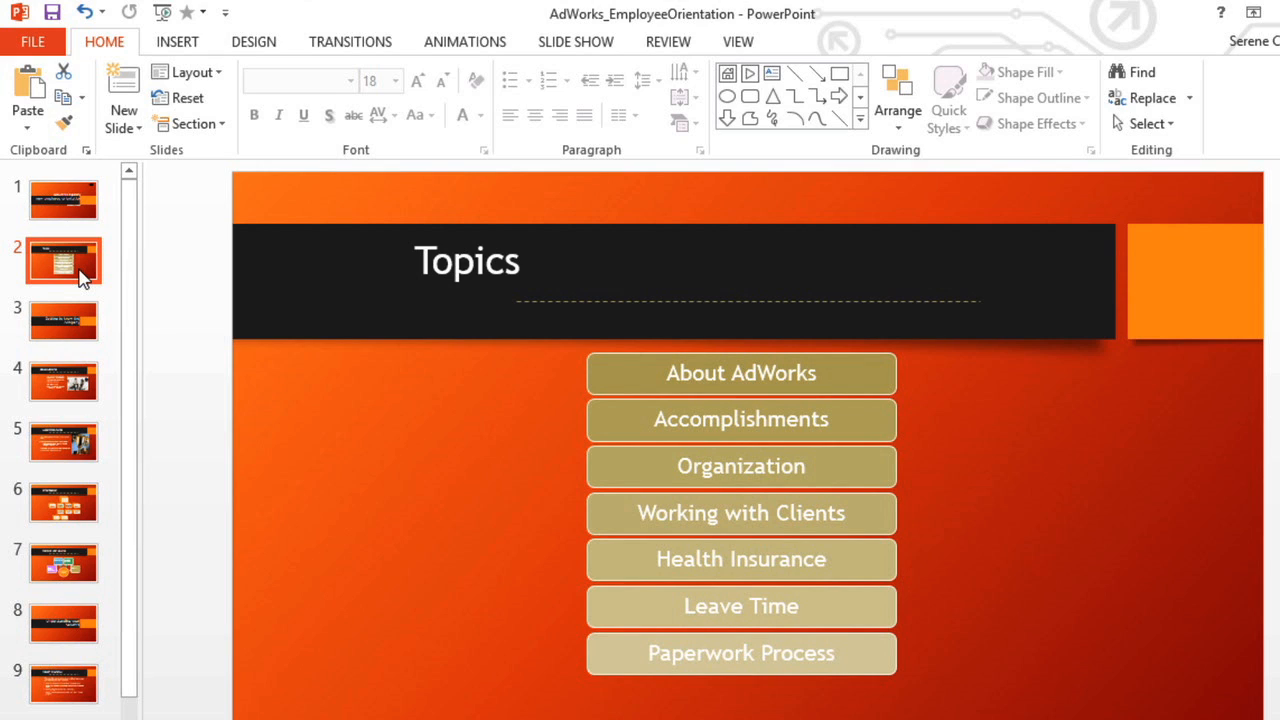
mouse_move(96, 278)
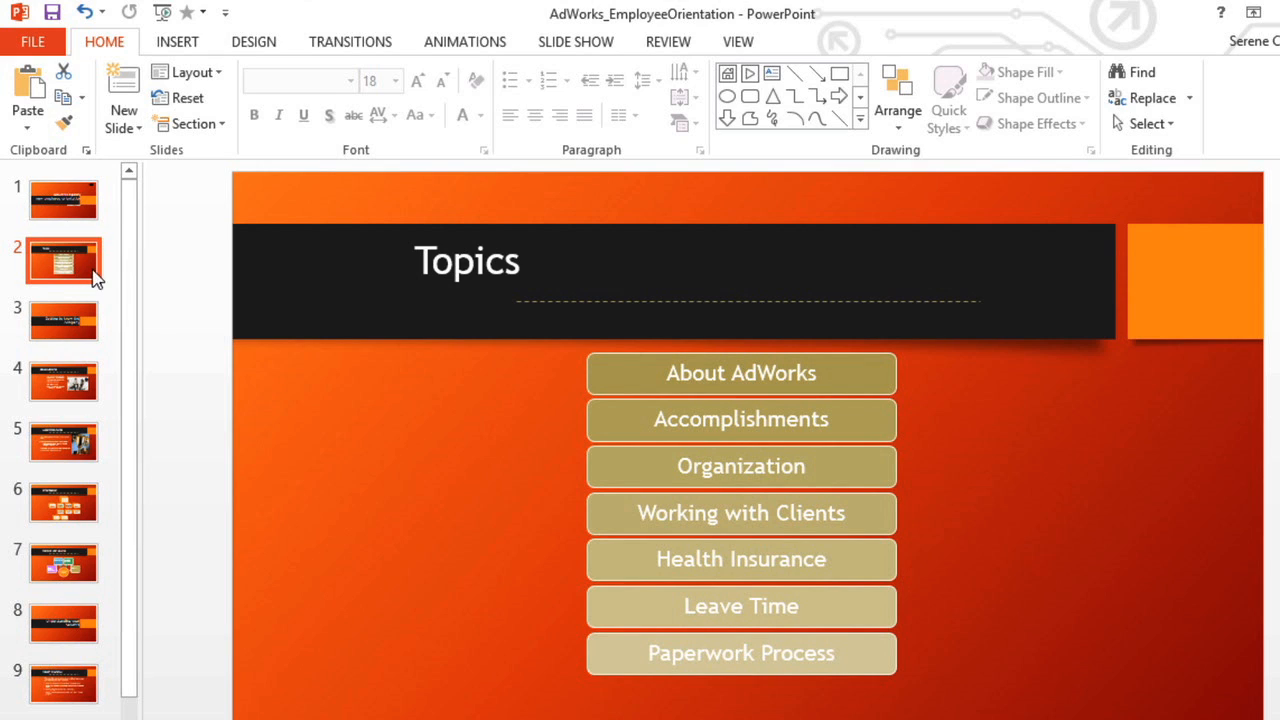
Step: Switch to Slide Master view and open the Shapes gallery with its action buttons
left_click(64, 260)
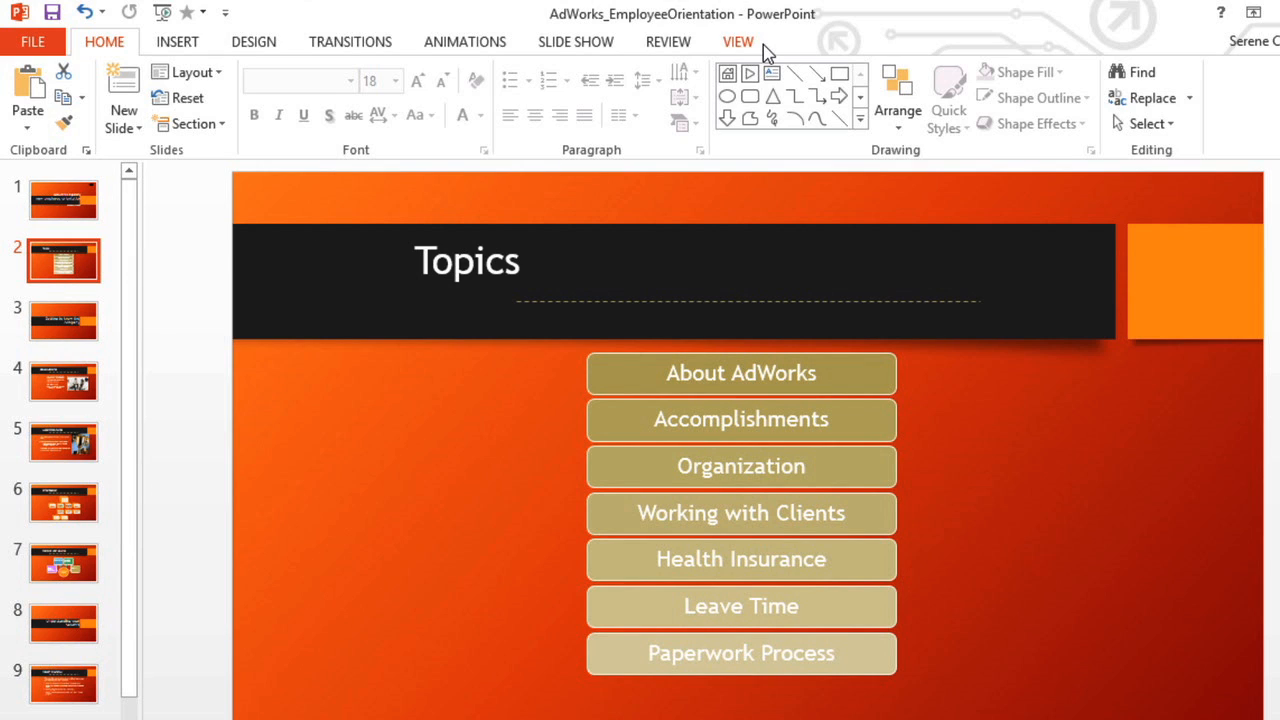
left_click(738, 40)
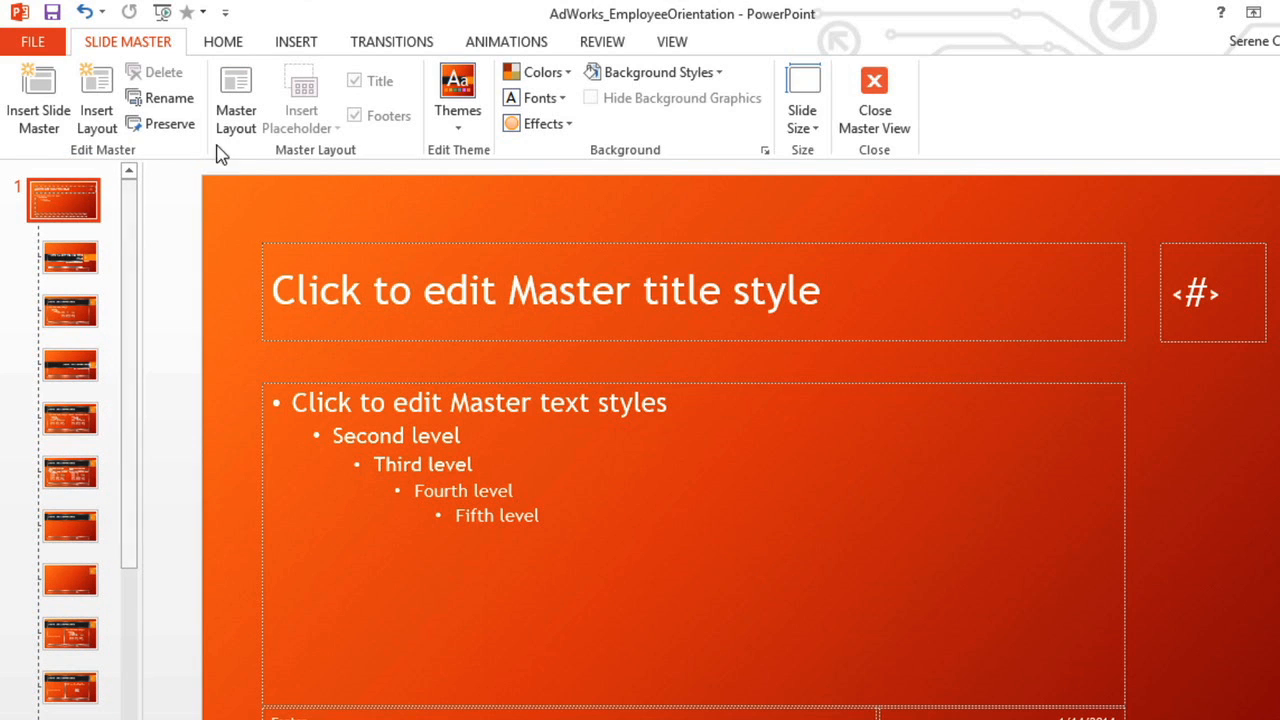
left_click(296, 40)
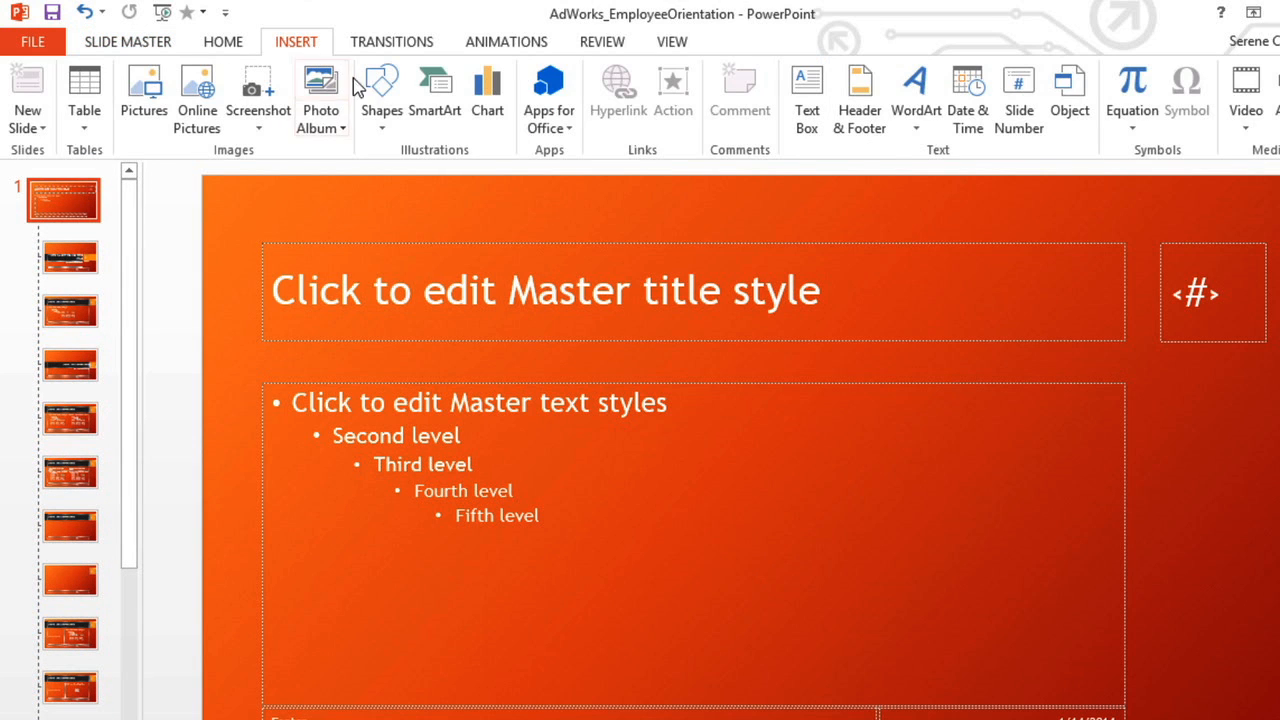
left_click(380, 96)
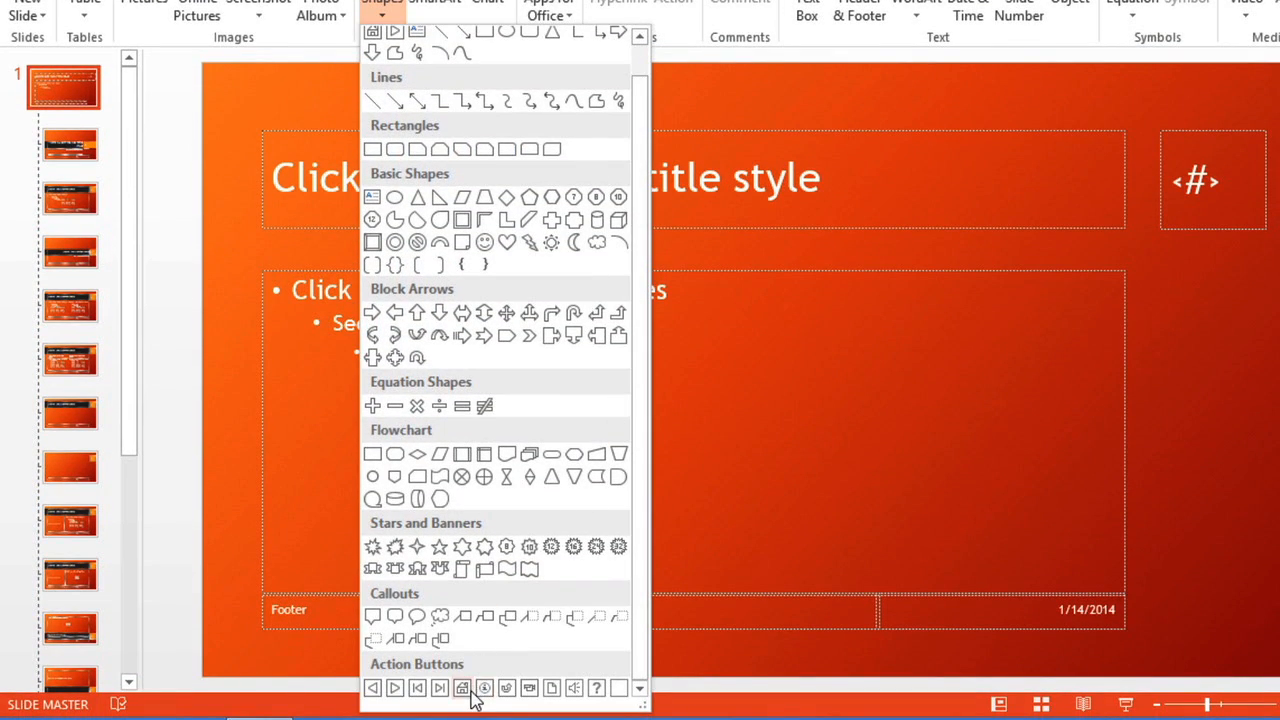
mouse_move(462, 688)
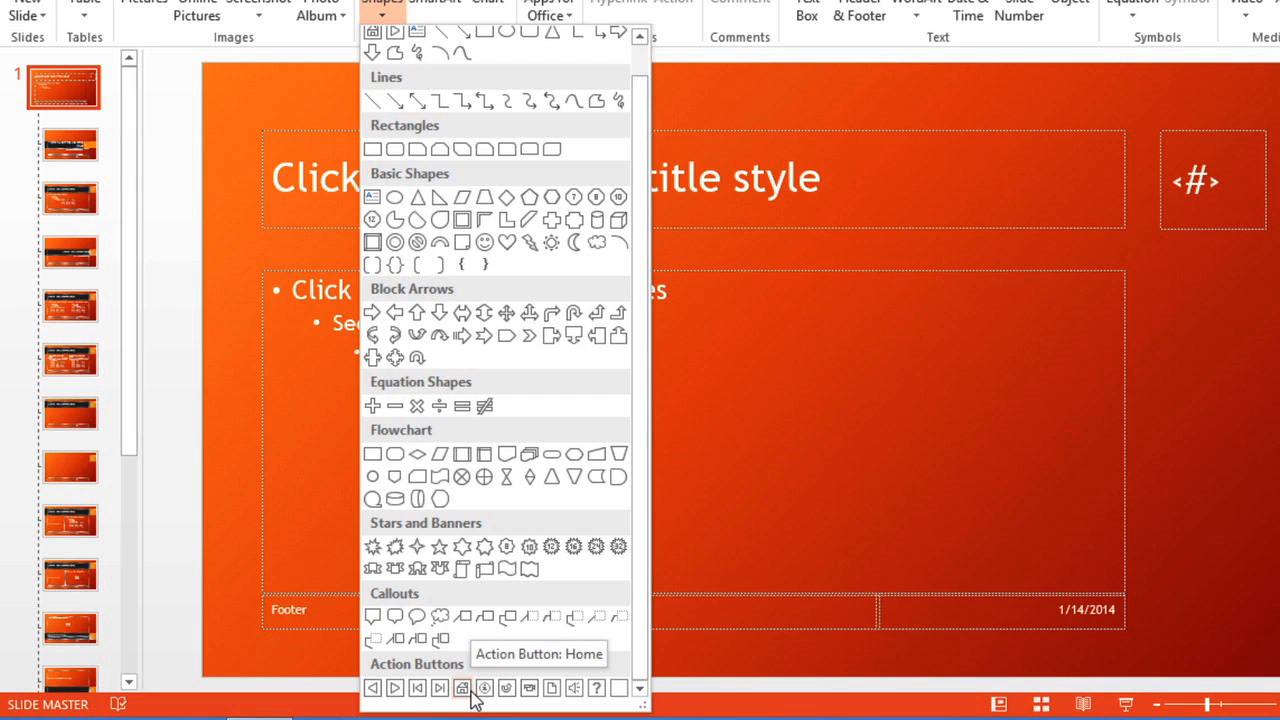
Step: Insert a Home action button on the master, hyperlinked to the Topics slide, and confirm its settings
left_click(462, 688)
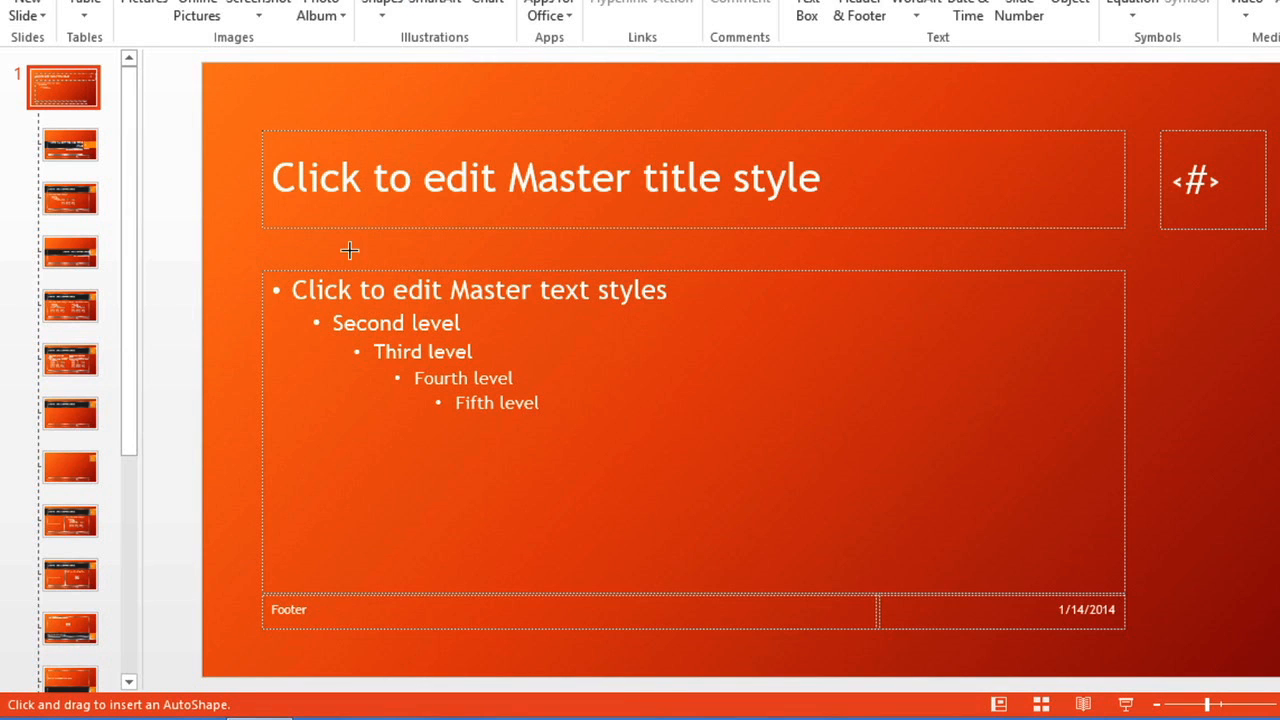
mouse_move(220, 88)
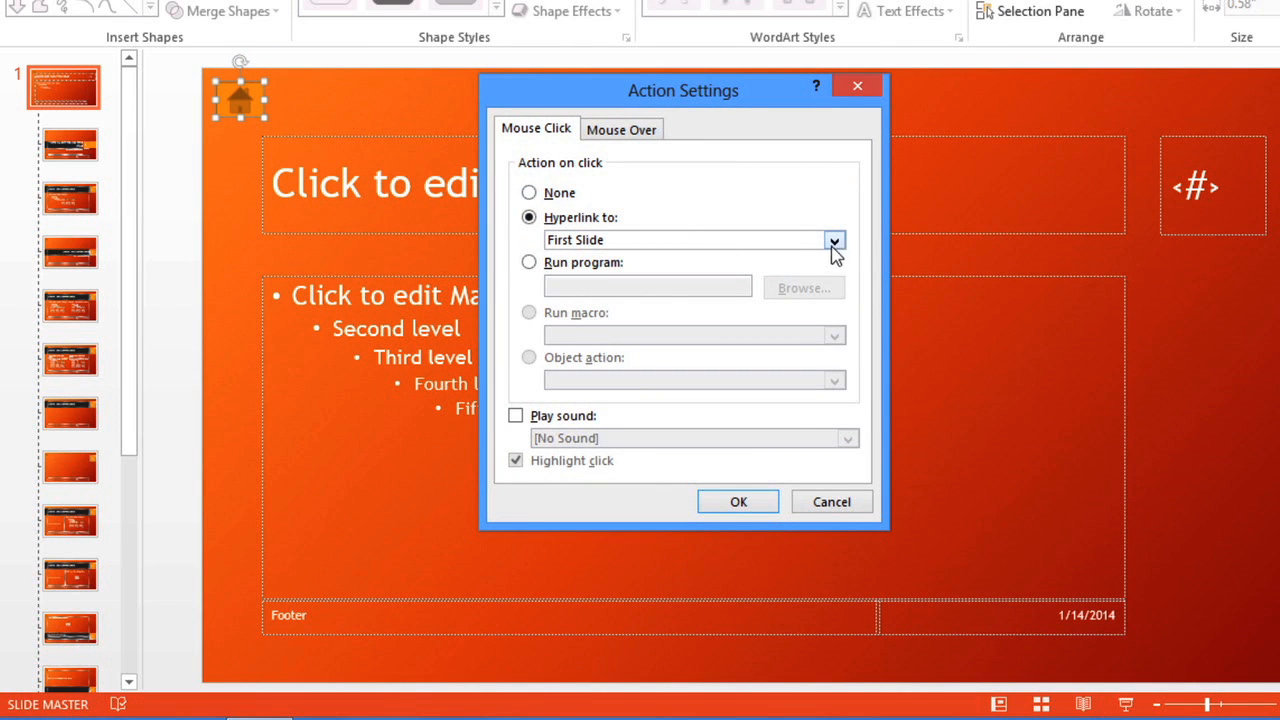
left_click(834, 240)
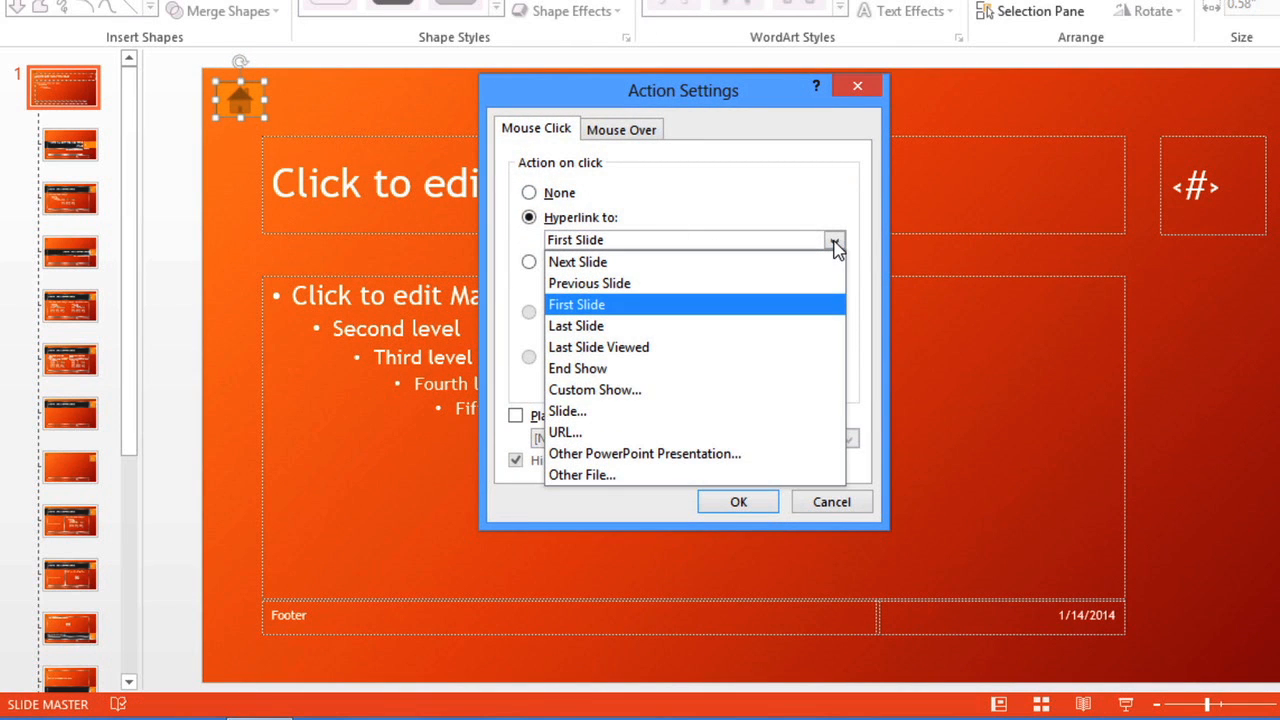
mouse_move(632, 412)
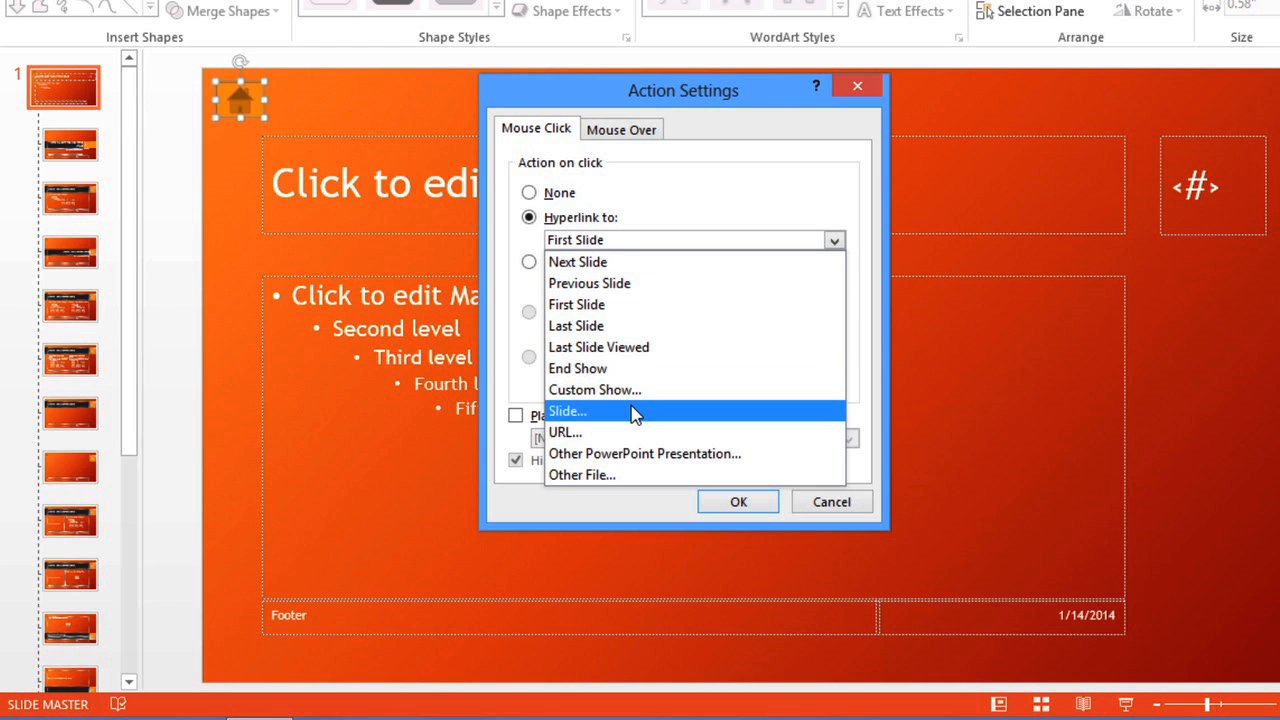
left_click(568, 412)
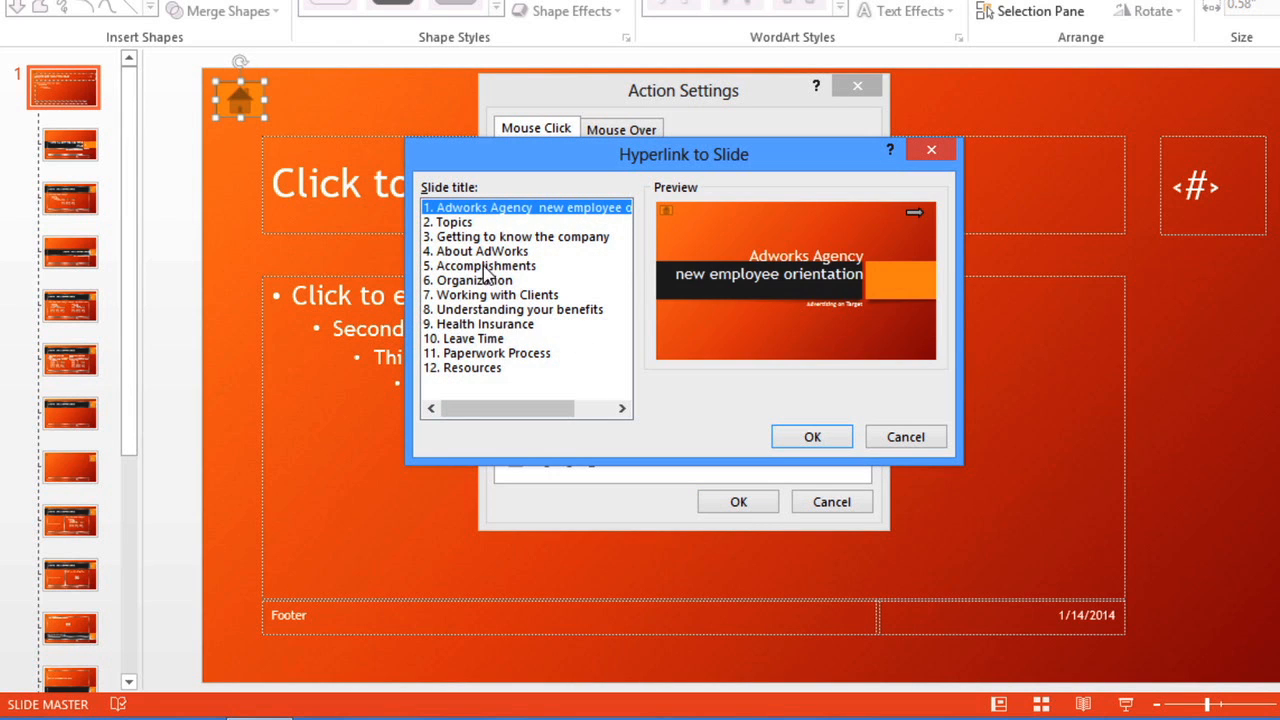
left_click(454, 220)
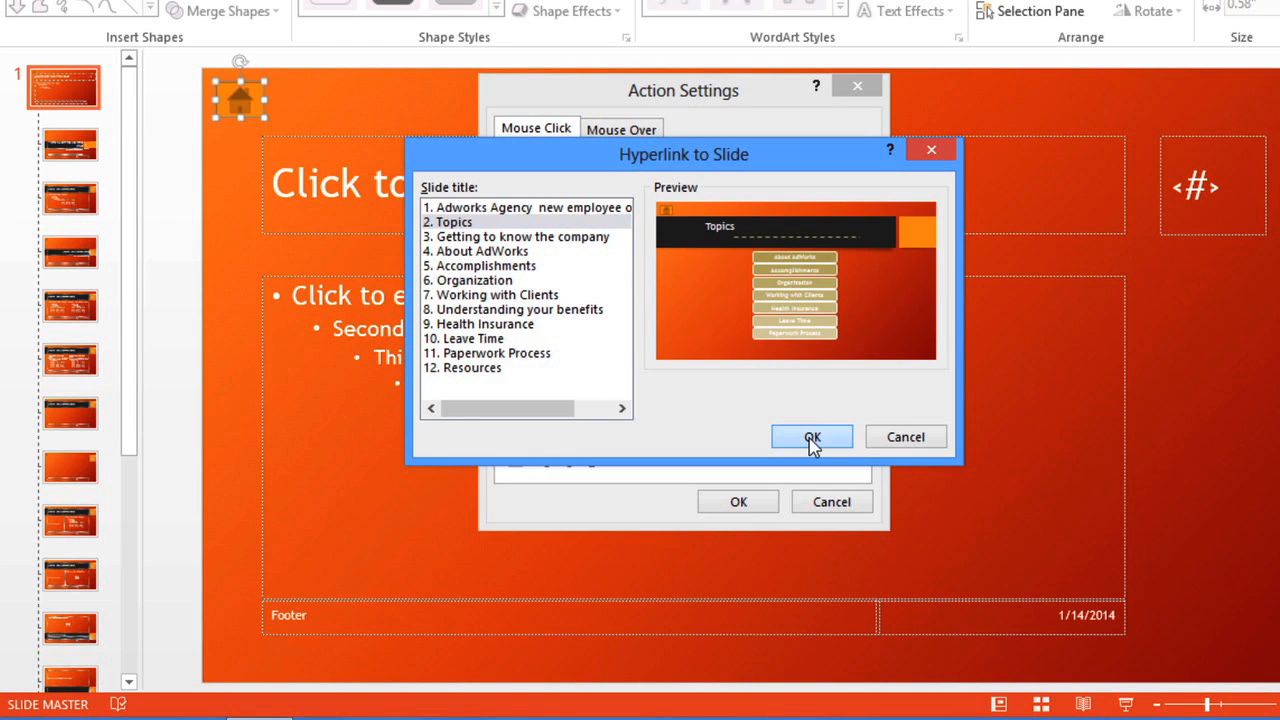
left_click(812, 438)
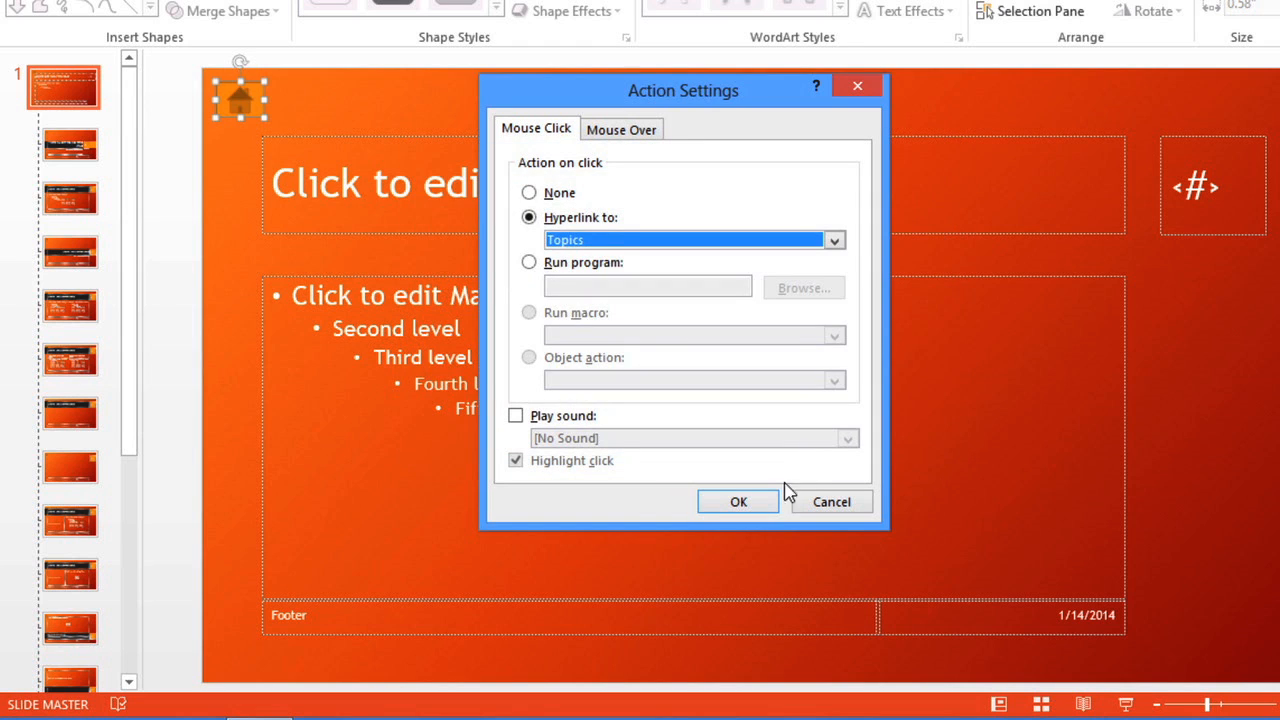
left_click(738, 500)
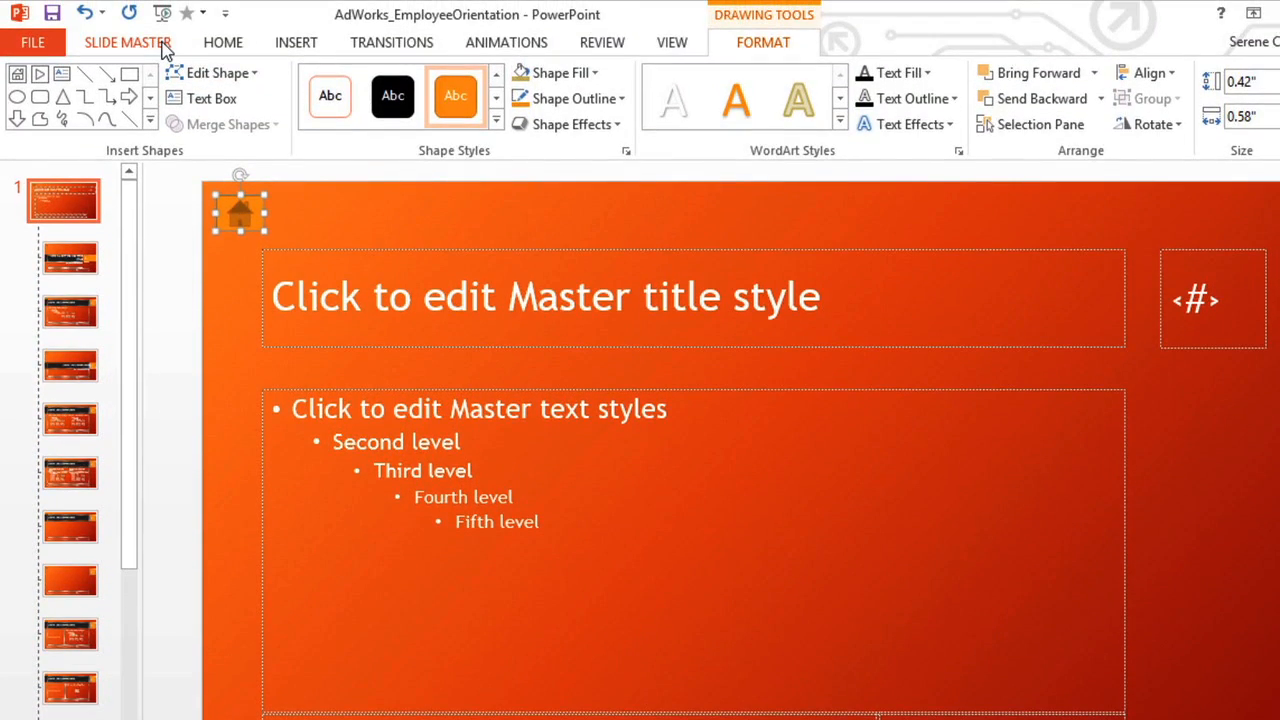
left_click(128, 42)
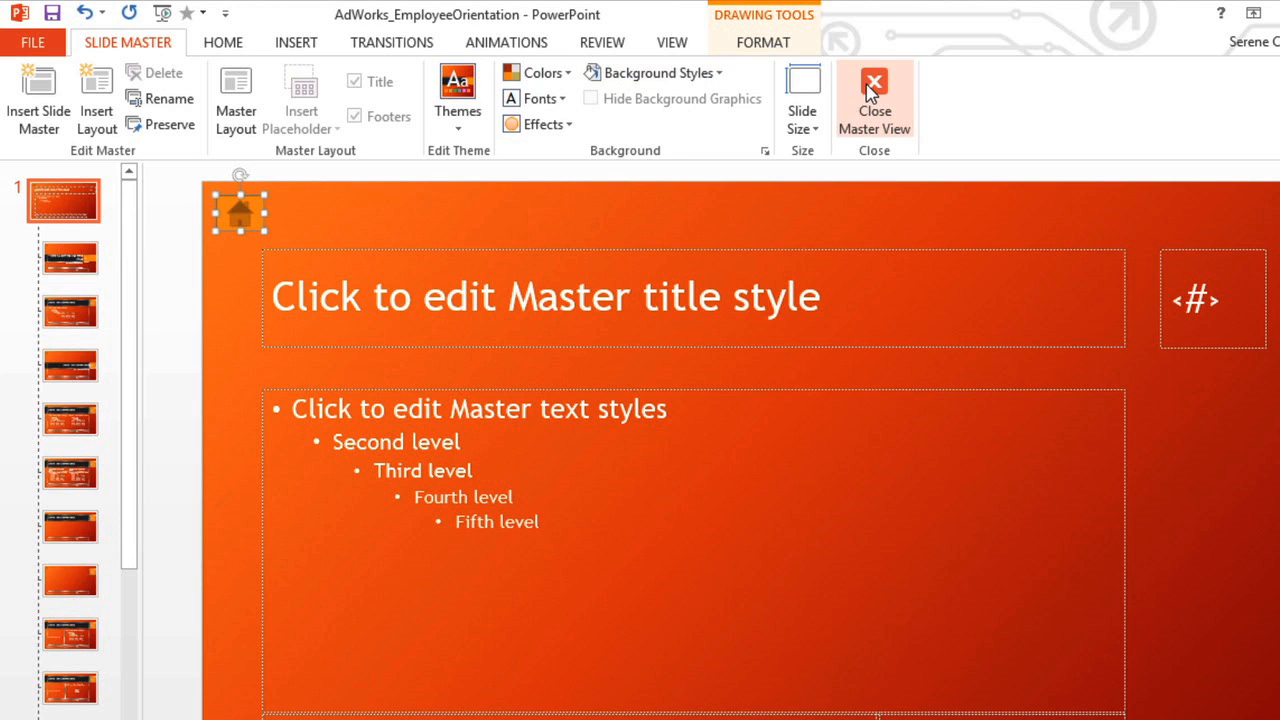
Step: Close Master View to return to the normal slides before running the show
left_click(872, 98)
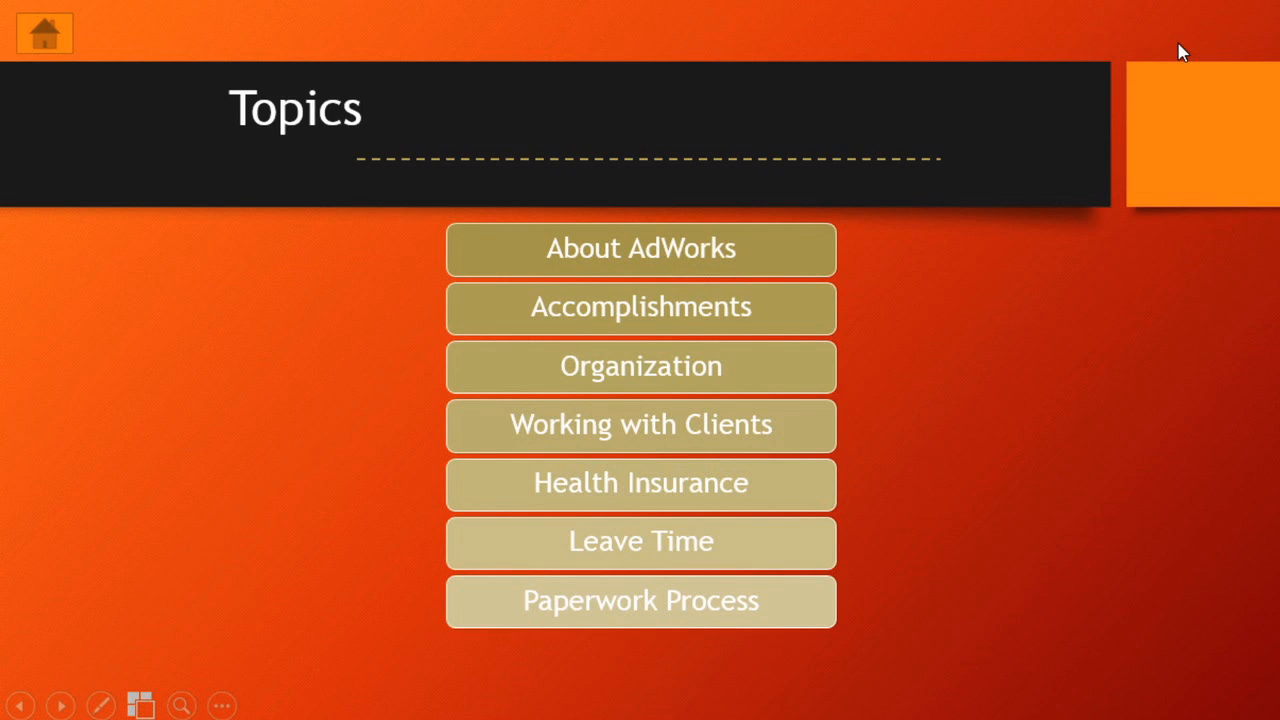
mouse_move(836, 236)
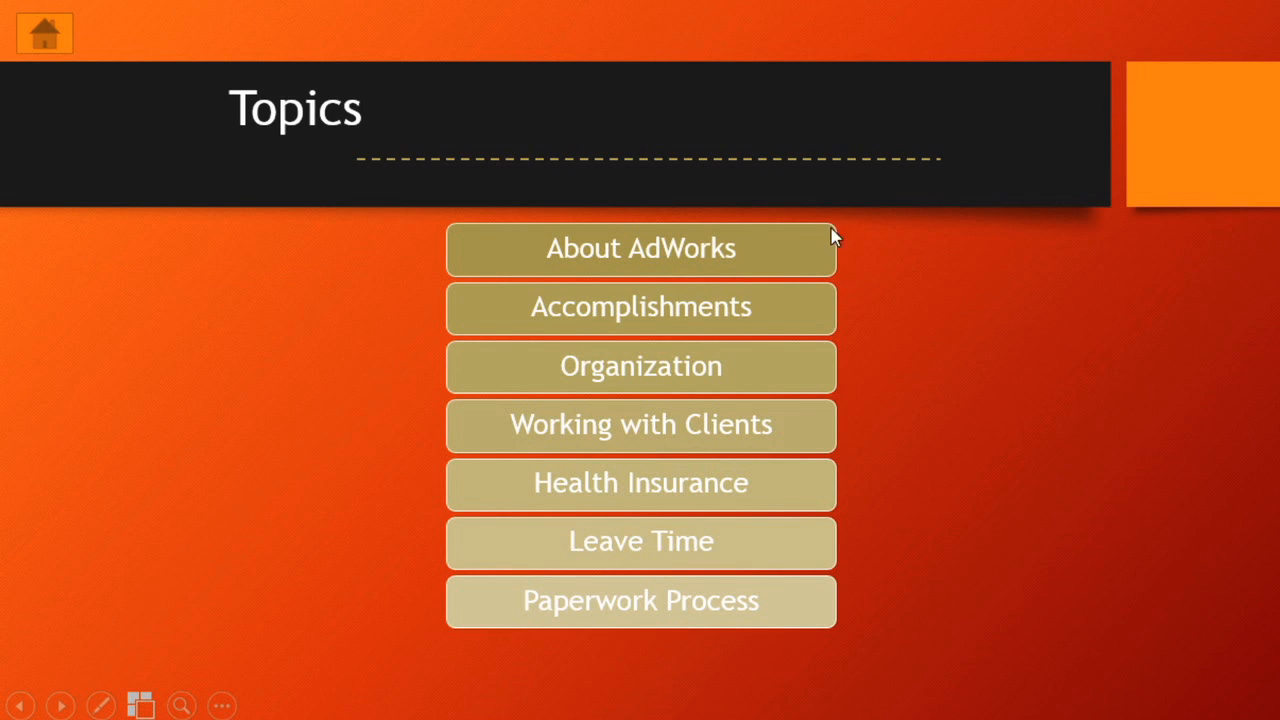